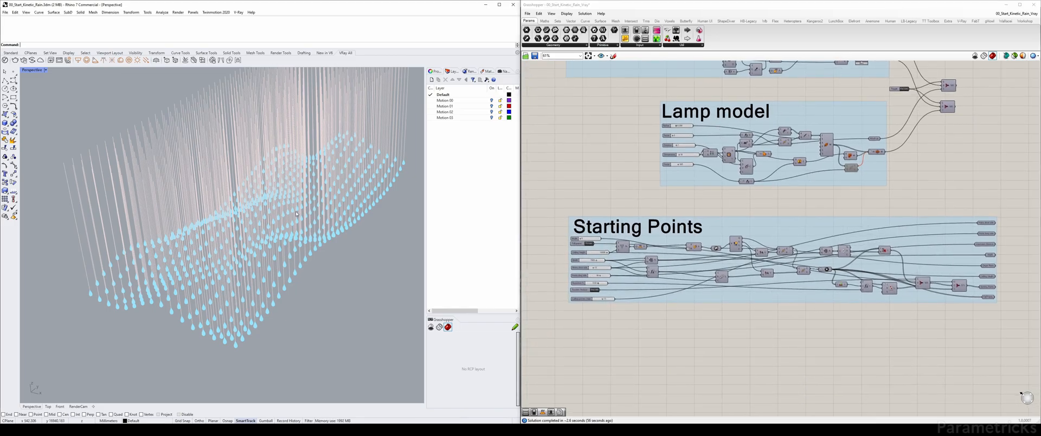
Step: Trace the Points long side slider's wires in the Starting Points group, then reach the Base Mesh group
{"action": "scroll", "scroll_direction": "down", "scroll_amount": 3}
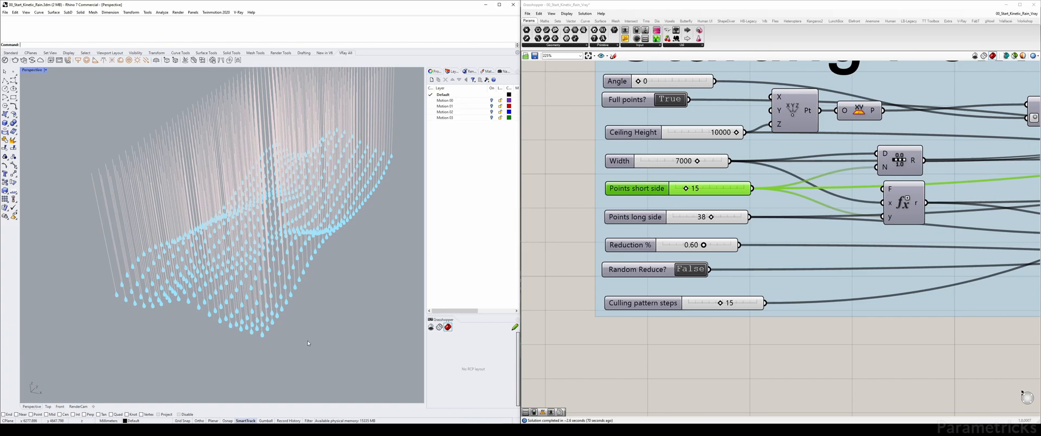
{"action": "left_click", "coordinate": [635, 217]}
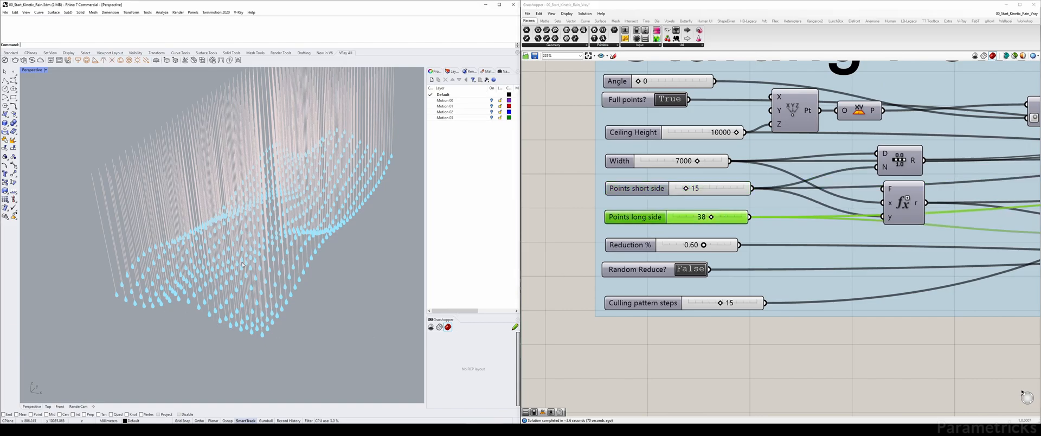
{"action": "mouse_move", "coordinate": [677, 171]}
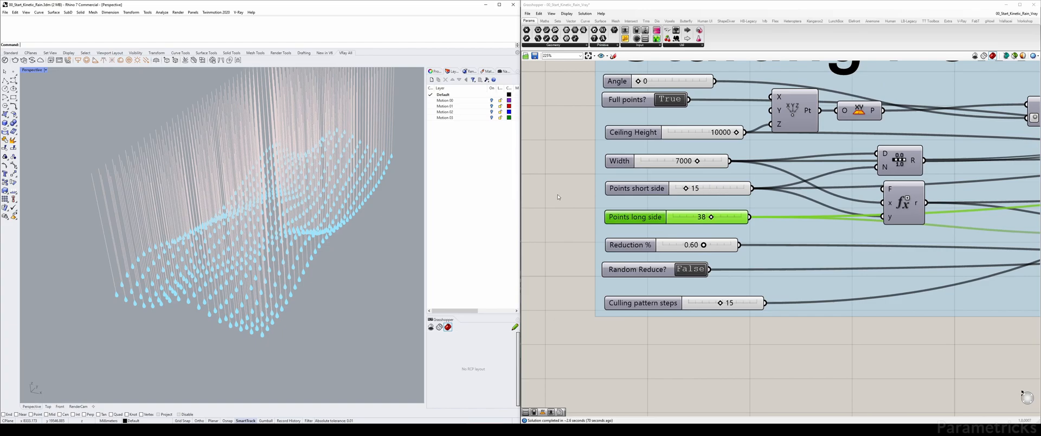
{"action": "mouse_move", "coordinate": [569, 191]}
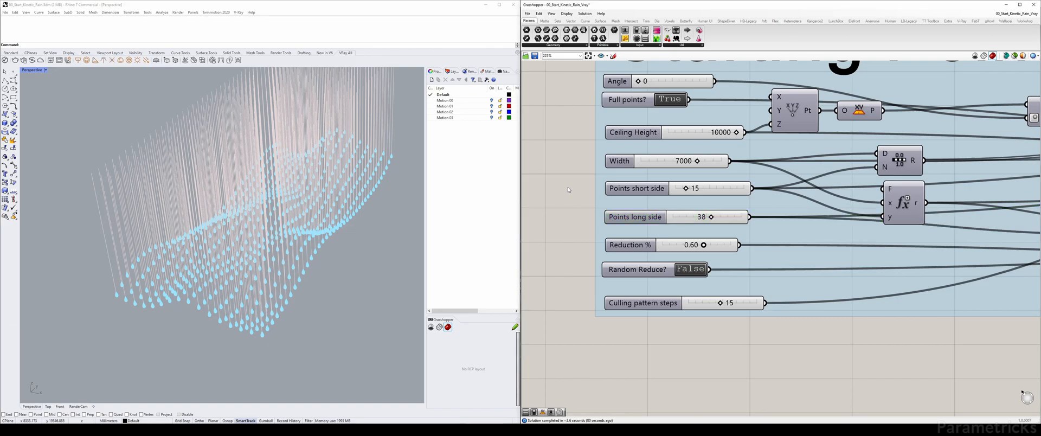
{"action": "mouse_move", "coordinate": [744, 150]}
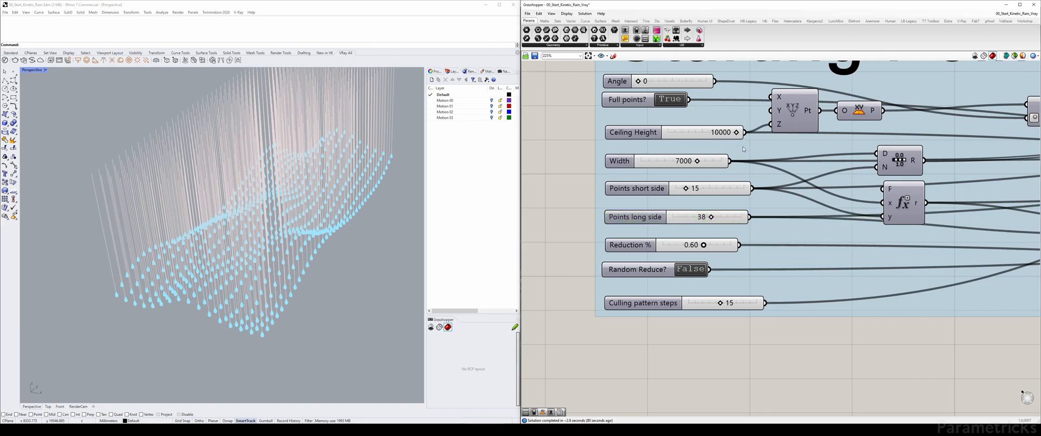
{"action": "scroll", "scroll_direction": "down", "scroll_amount": 3}
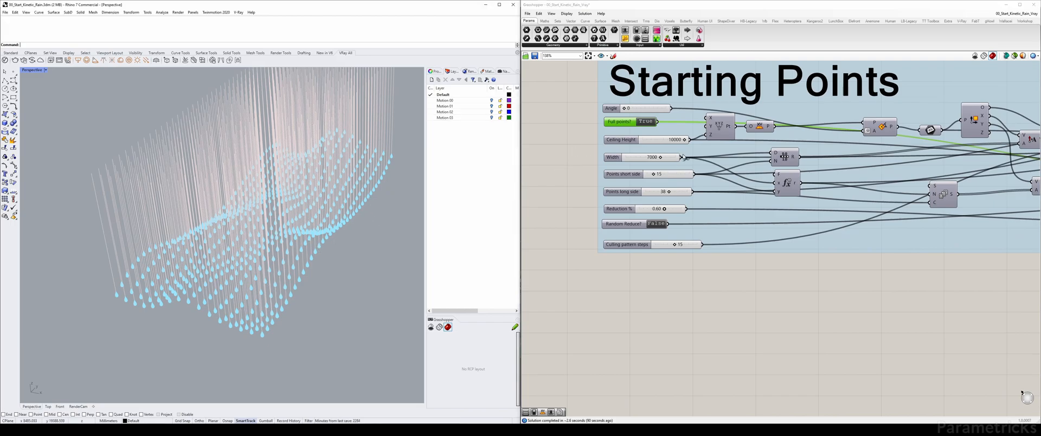
{"action": "mouse_move", "coordinate": [638, 120]}
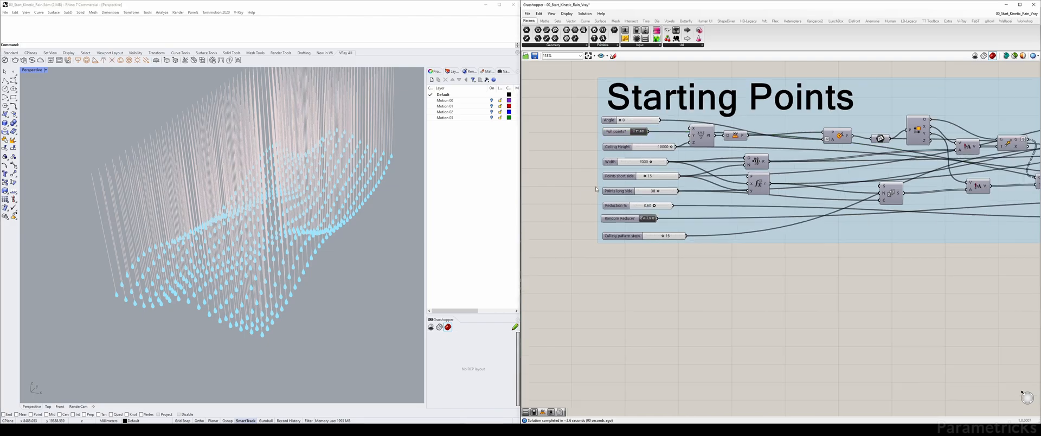
{"action": "scroll", "scroll_direction": "down", "scroll_amount": 3}
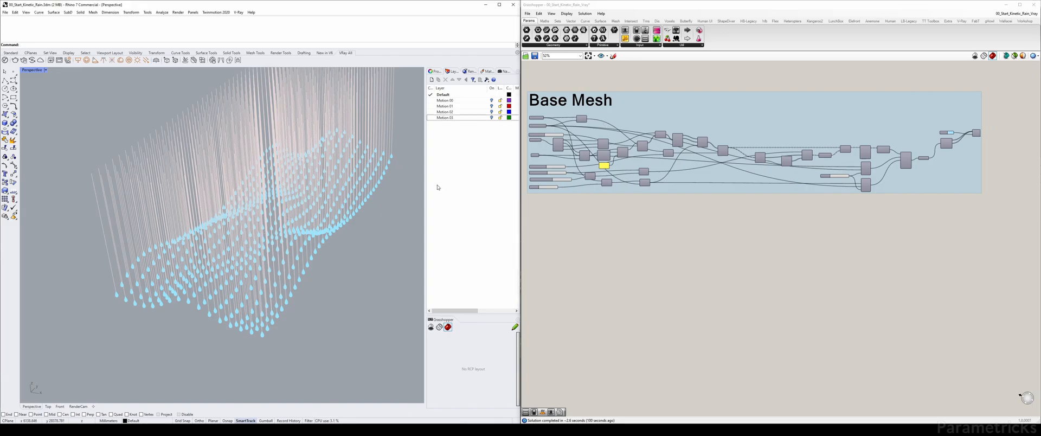
Step: Trace the Origin Plane input's connection in the Base Mesh group, then reach the VRAY Render group
{"action": "scroll", "scroll_direction": "down", "scroll_amount": 3}
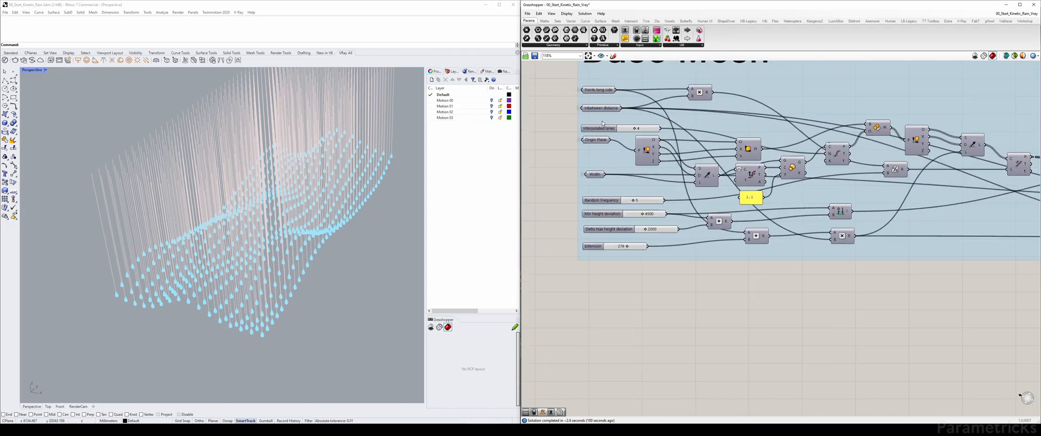
{"action": "left_click", "coordinate": [596, 145]}
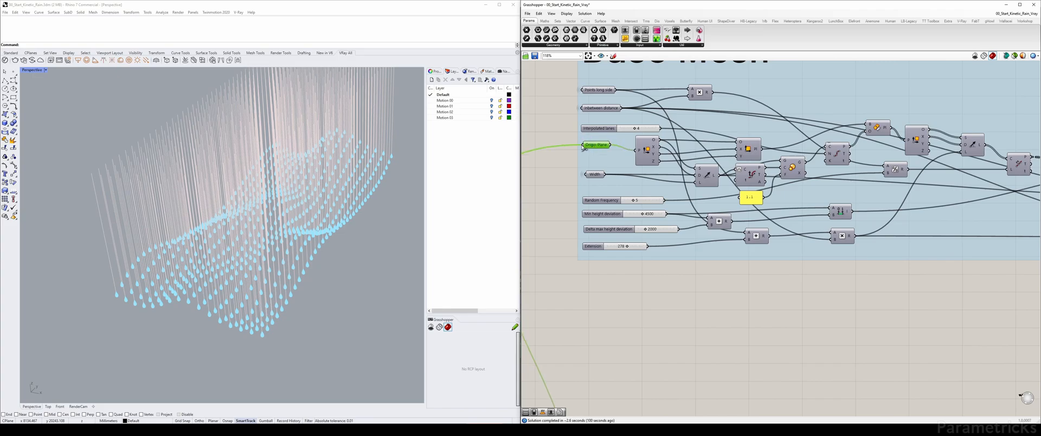
{"action": "scroll", "scroll_direction": "down", "scroll_amount": 3}
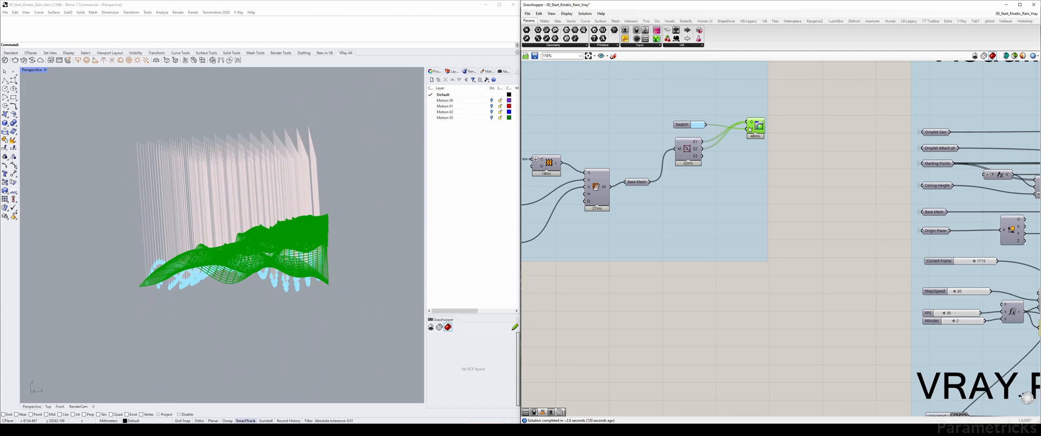
{"action": "scroll", "scroll_direction": "down", "scroll_amount": 3}
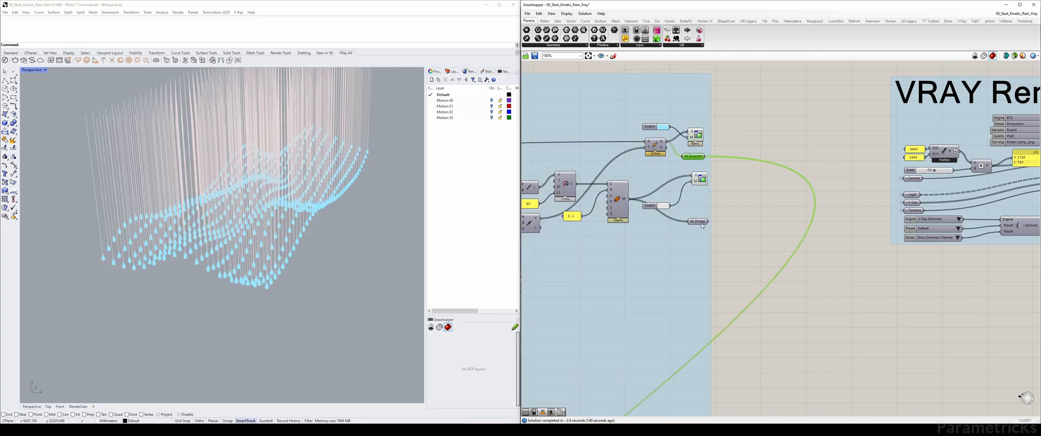
{"action": "scroll", "scroll_direction": "down", "scroll_amount": 3}
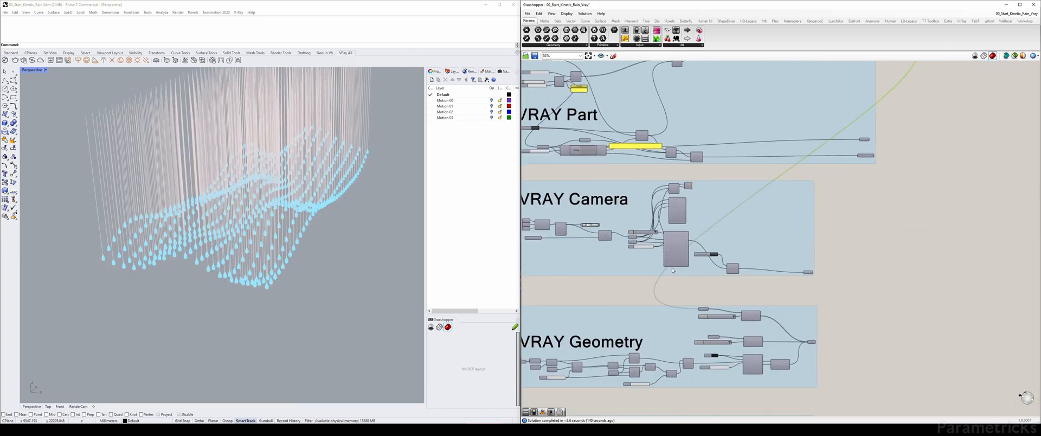
{"action": "scroll", "scroll_direction": "down", "scroll_amount": 3}
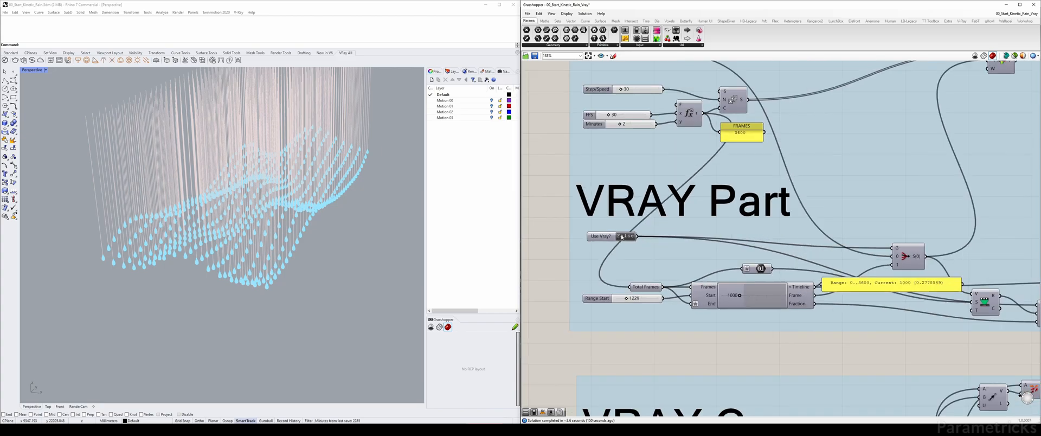
{"action": "left_click", "coordinate": [625, 235]}
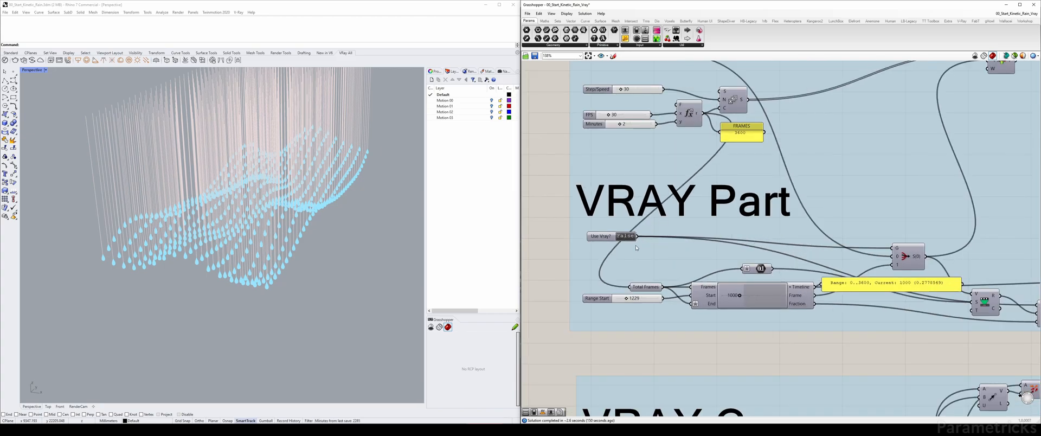
{"action": "scroll", "scroll_direction": "down", "scroll_amount": 3}
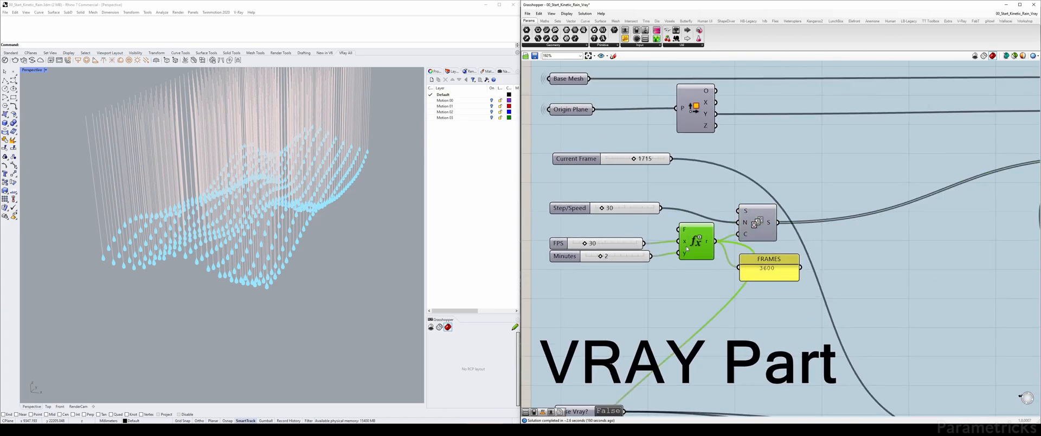
{"action": "scroll", "scroll_direction": "down", "scroll_amount": 3}
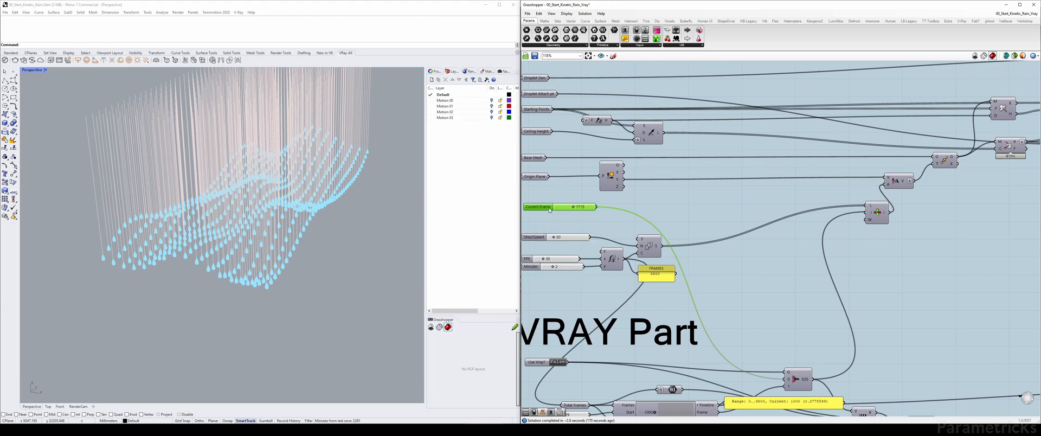
{"action": "mouse_move", "coordinate": [357, 219]}
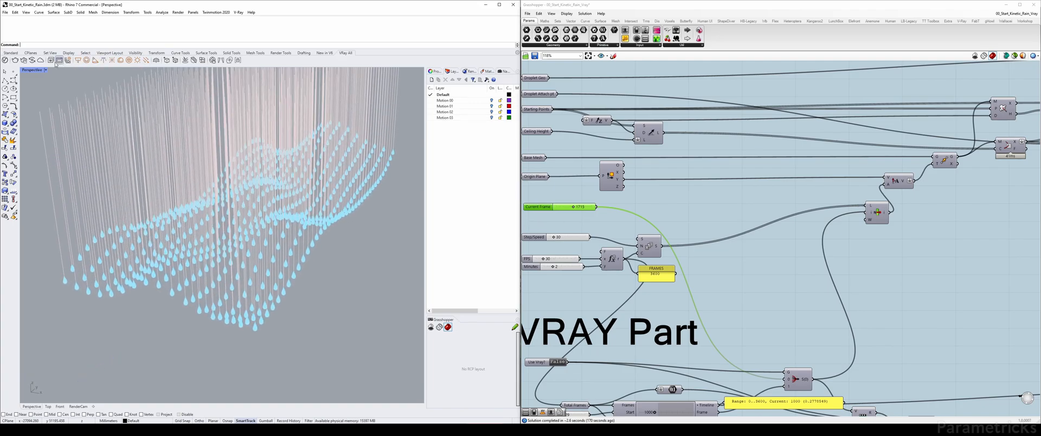
{"action": "left_click", "coordinate": [34, 70]}
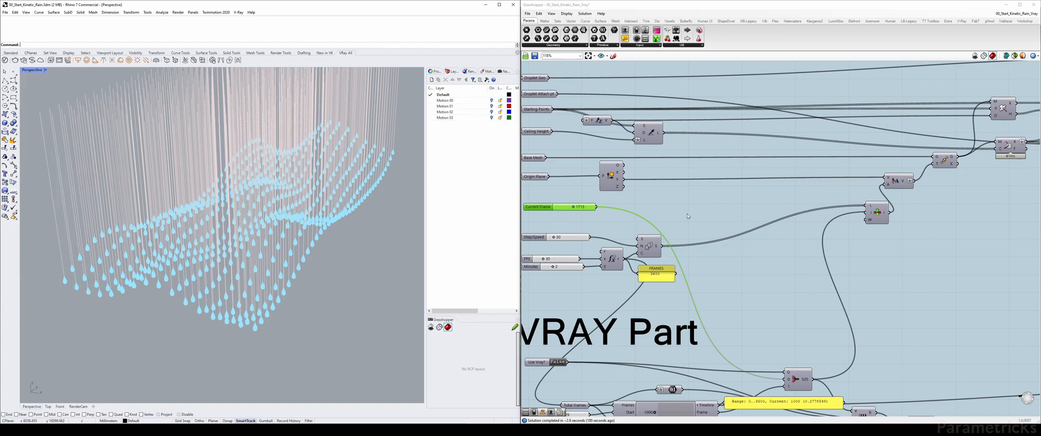
{"action": "left_click", "coordinate": [33, 69]}
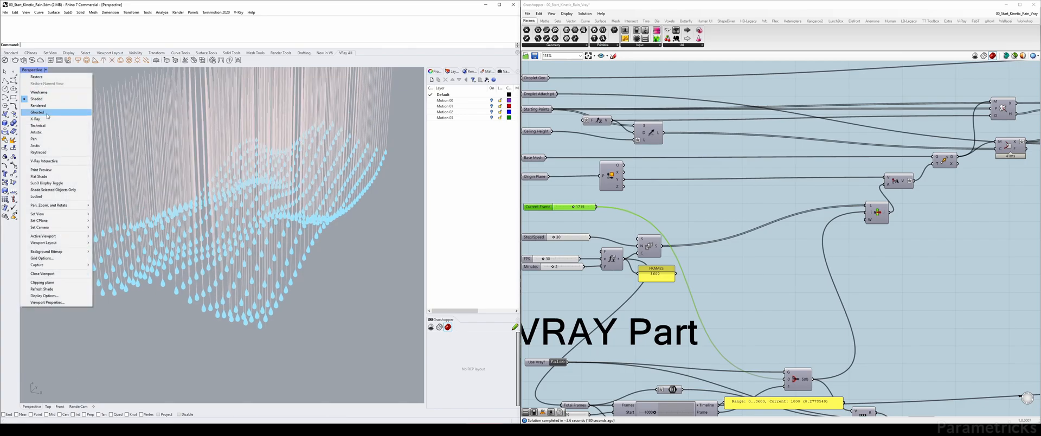
{"action": "left_click", "coordinate": [37, 112]}
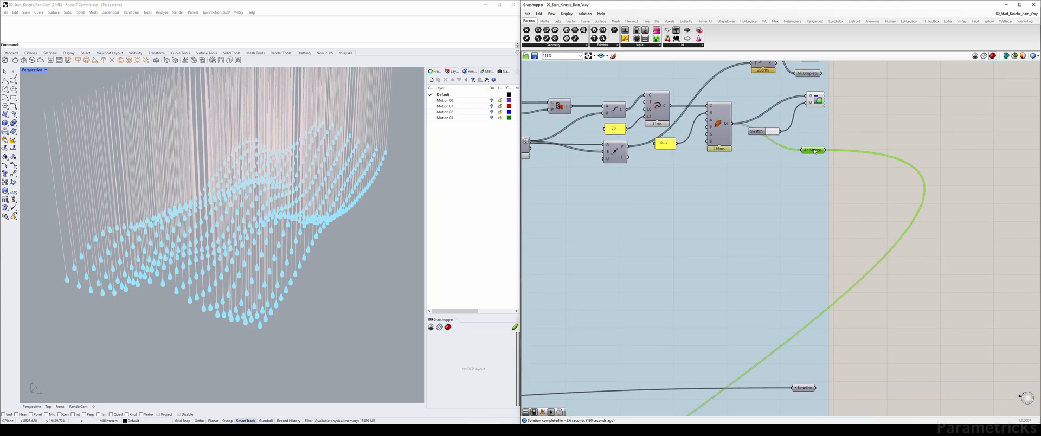
{"action": "left_click", "coordinate": [811, 149]}
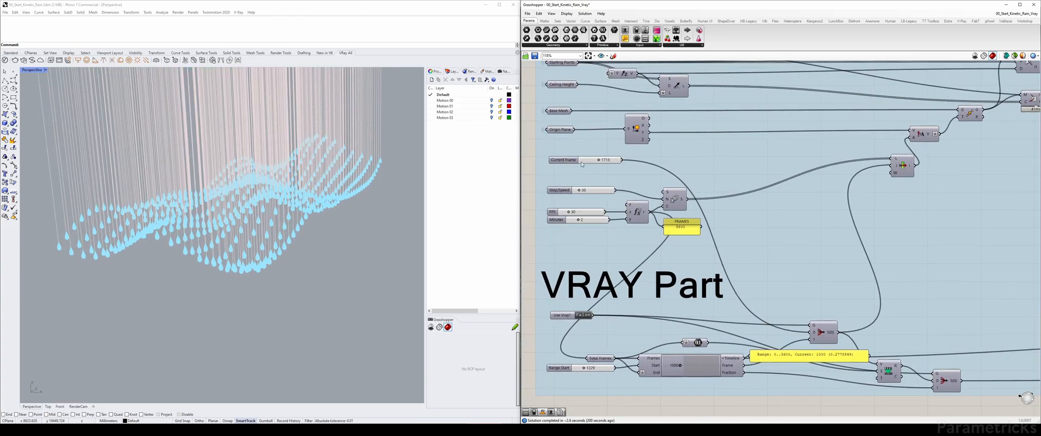
{"action": "left_click", "coordinate": [563, 159]}
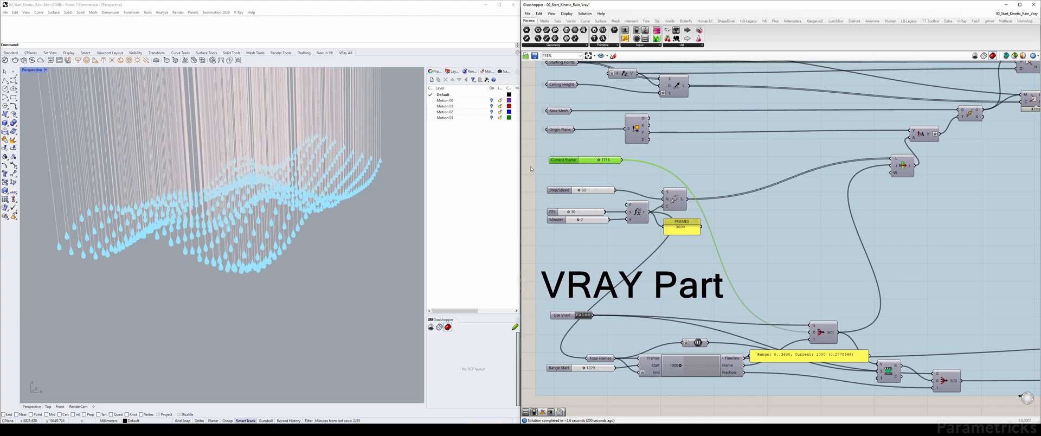
{"action": "mouse_move", "coordinate": [622, 163]}
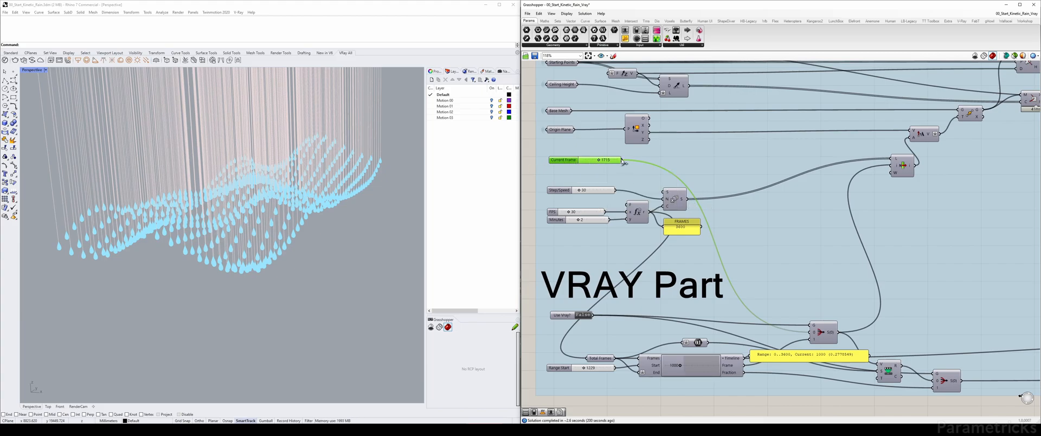
Step: Scroll the canvas past the VRAY Camera, Geometry and Lights groups to the VRAY Render group
{"action": "scroll", "scroll_direction": "down", "scroll_amount": 3}
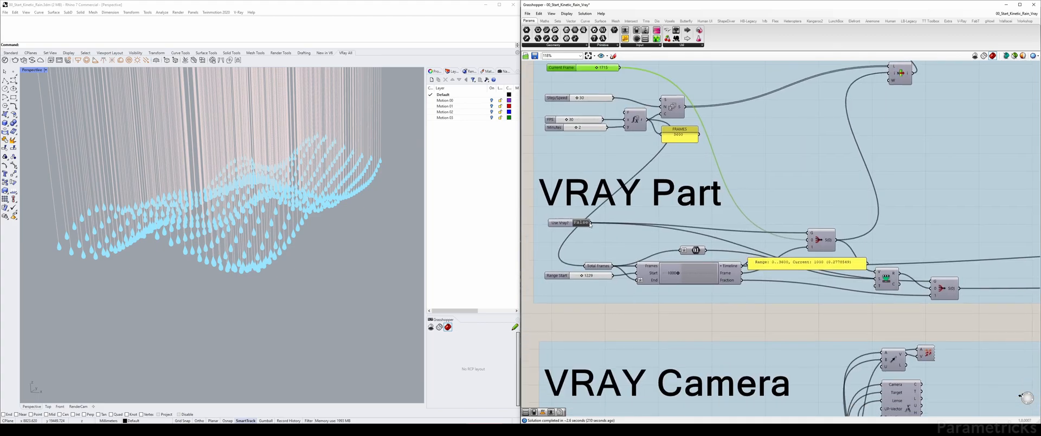
{"action": "scroll", "scroll_direction": "down", "scroll_amount": 3}
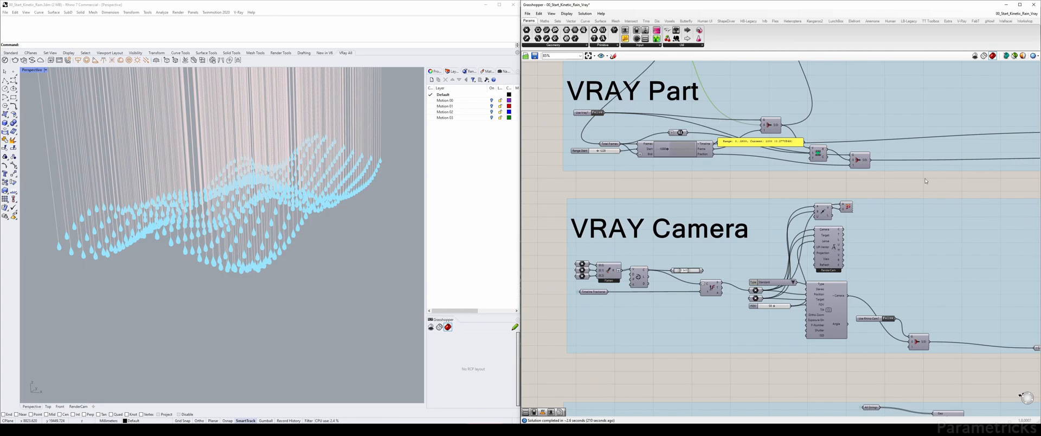
{"action": "scroll", "scroll_direction": "down", "scroll_amount": 3}
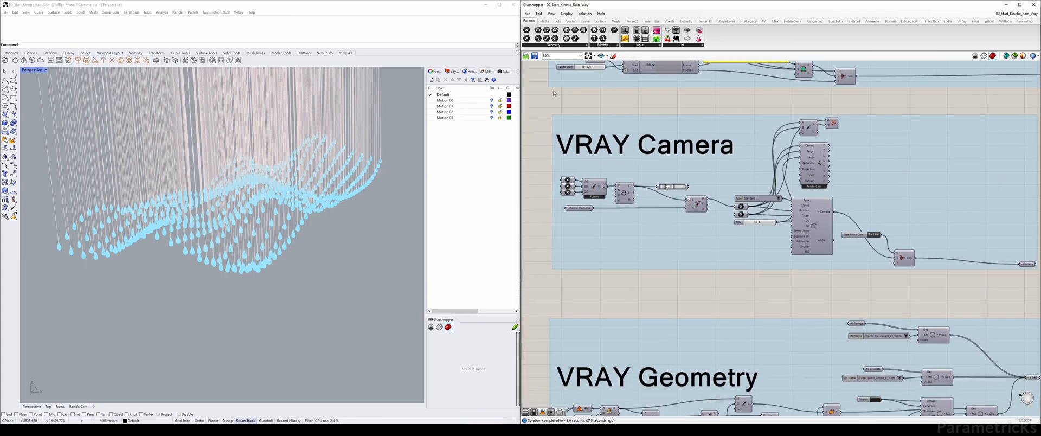
{"action": "scroll", "scroll_direction": "down", "scroll_amount": 3}
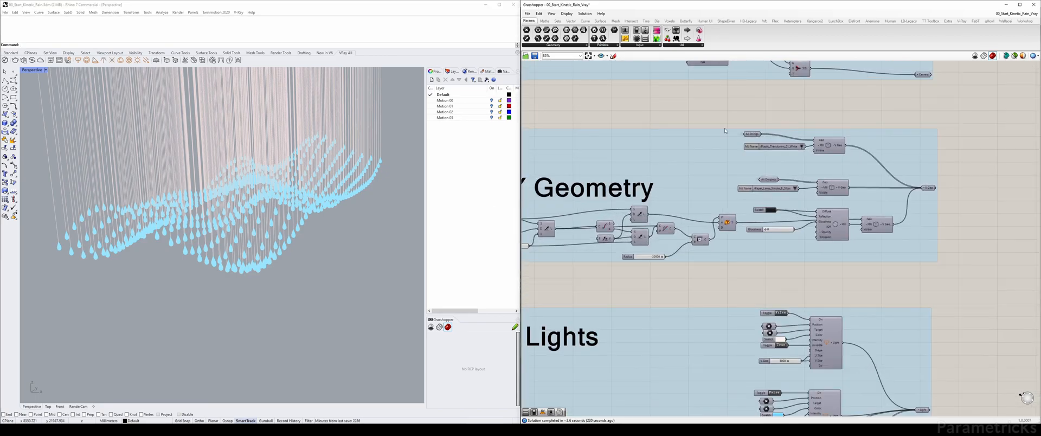
{"action": "scroll", "scroll_direction": "down", "scroll_amount": 3}
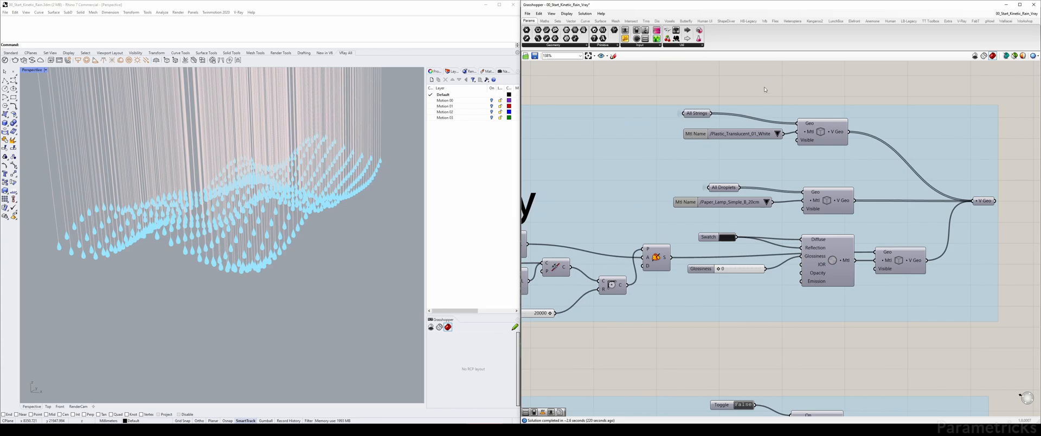
{"action": "scroll", "scroll_direction": "down", "scroll_amount": 3}
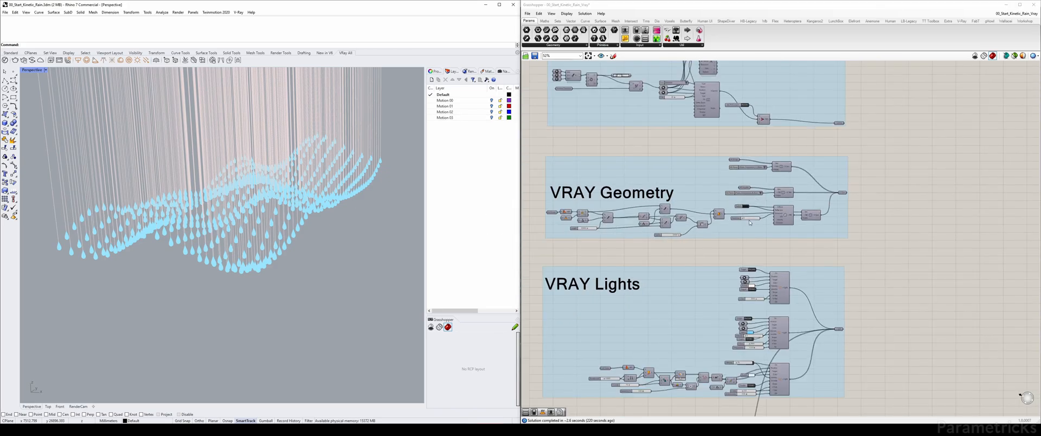
{"action": "scroll", "scroll_direction": "down", "scroll_amount": 3}
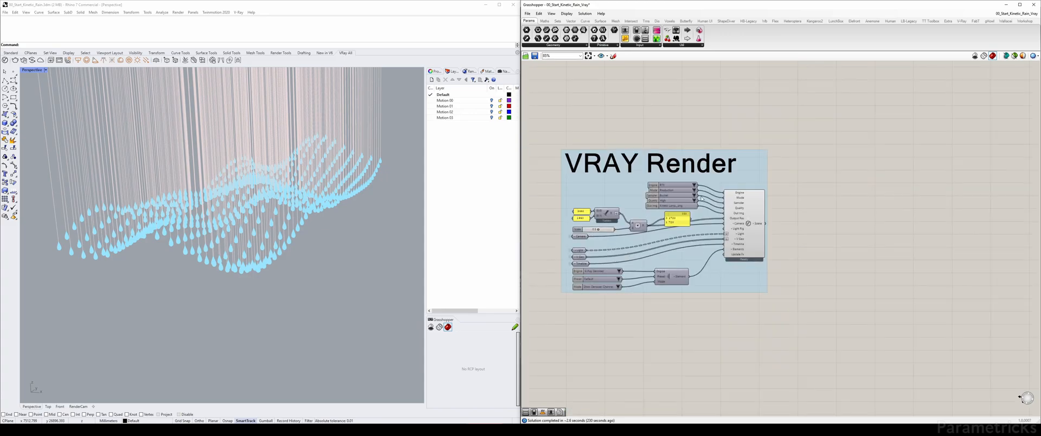
Step: Start Render Animation from the V-Ray render component's context menu and inspect its settings
{"action": "scroll", "scroll_direction": "up", "scroll_amount": 3}
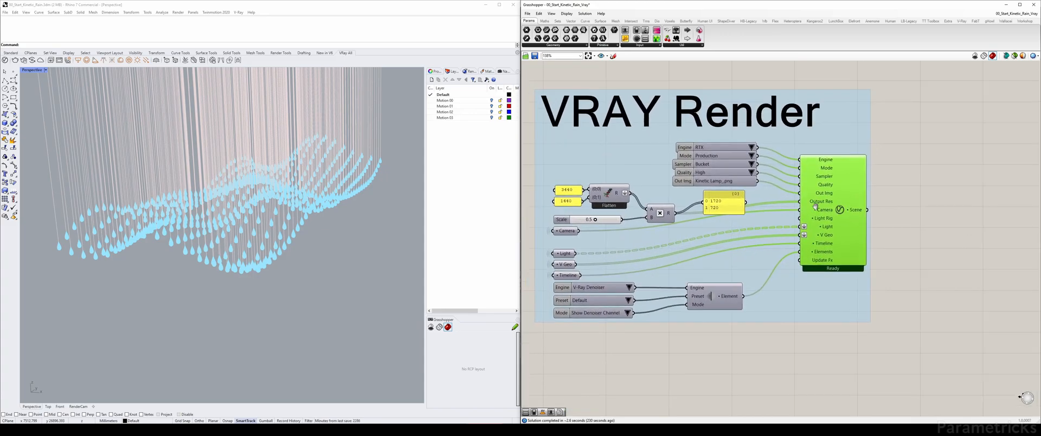
{"action": "right_click", "coordinate": [832, 209]}
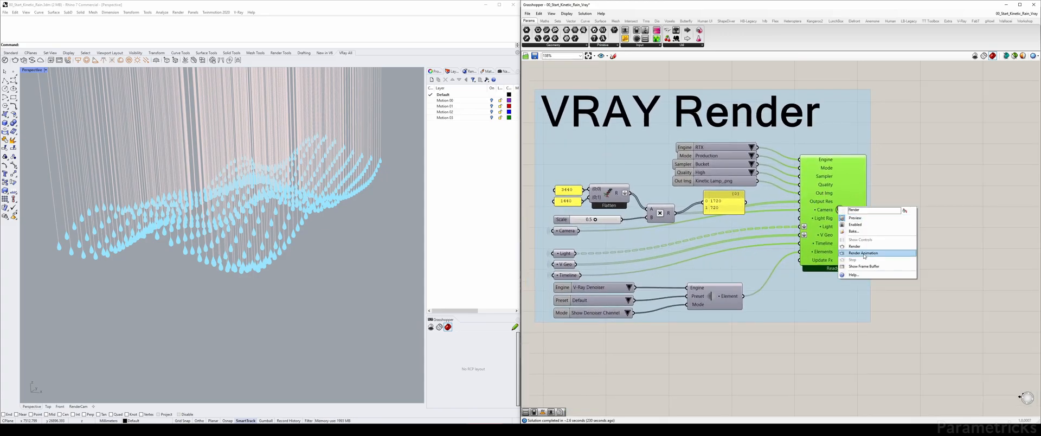
{"action": "left_click", "coordinate": [864, 252]}
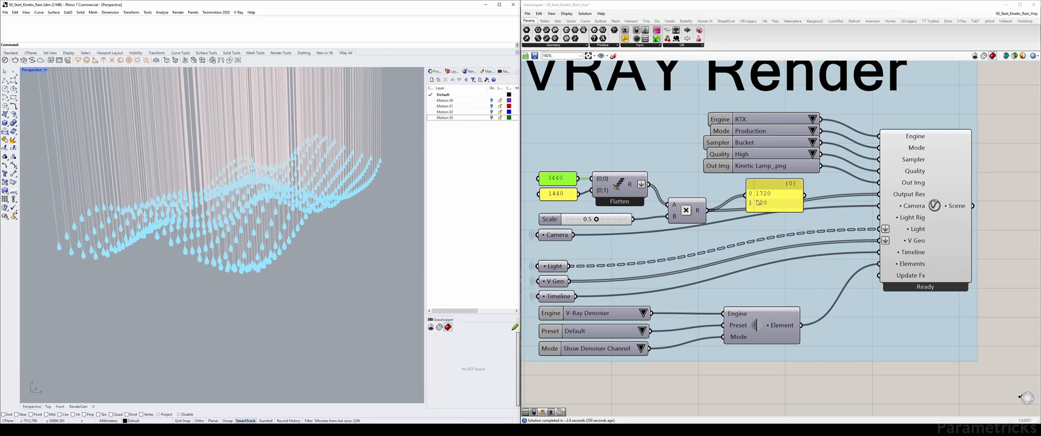
{"action": "scroll", "scroll_direction": "down", "scroll_amount": 3}
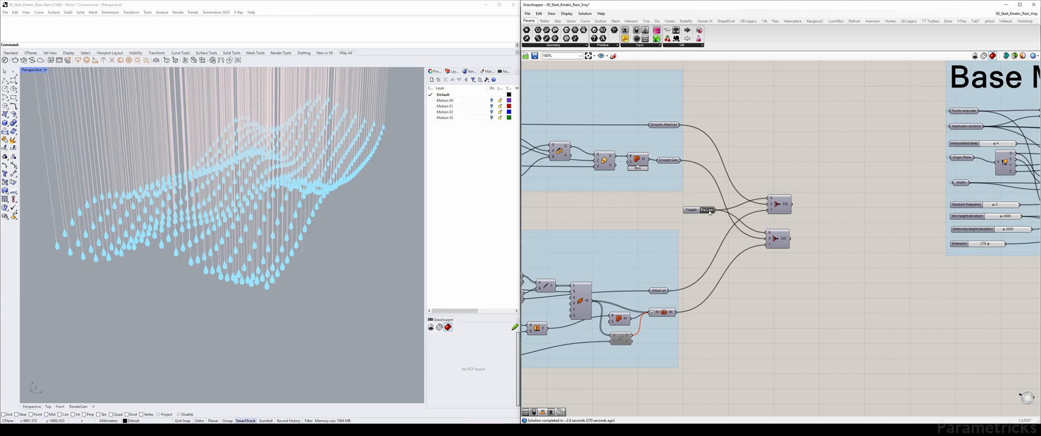
Step: Toggle the Base Model to lamp geometry and preview a single lamp piece on its own
{"action": "left_click", "coordinate": [699, 210]}
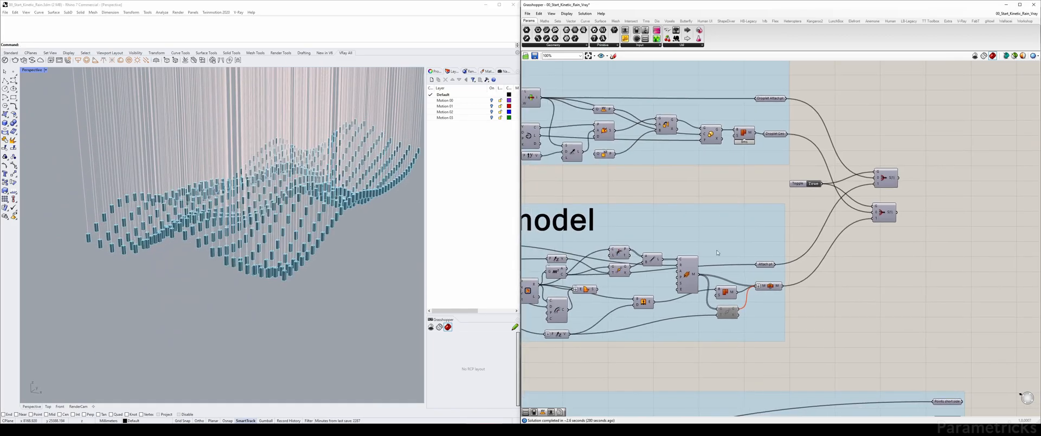
{"action": "mouse_move", "coordinate": [767, 287]}
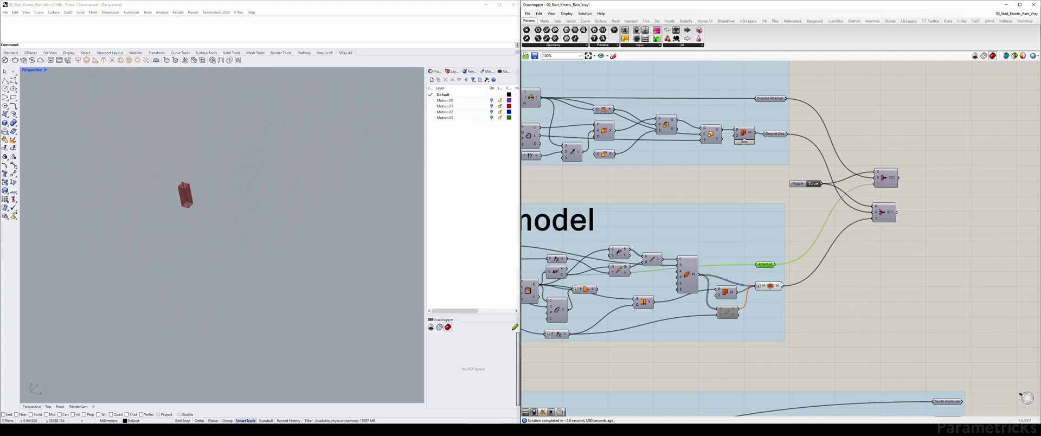
{"action": "left_click", "coordinate": [767, 285]}
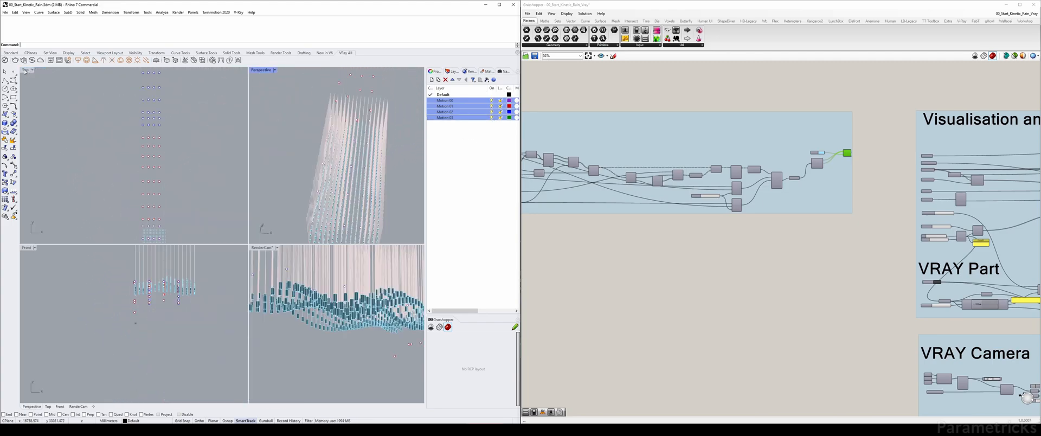
Step: Maximise the Perspective viewport and zoom the canvas out to show all groups up to the V-Ray lights
{"action": "double_click", "coordinate": [26, 70]}
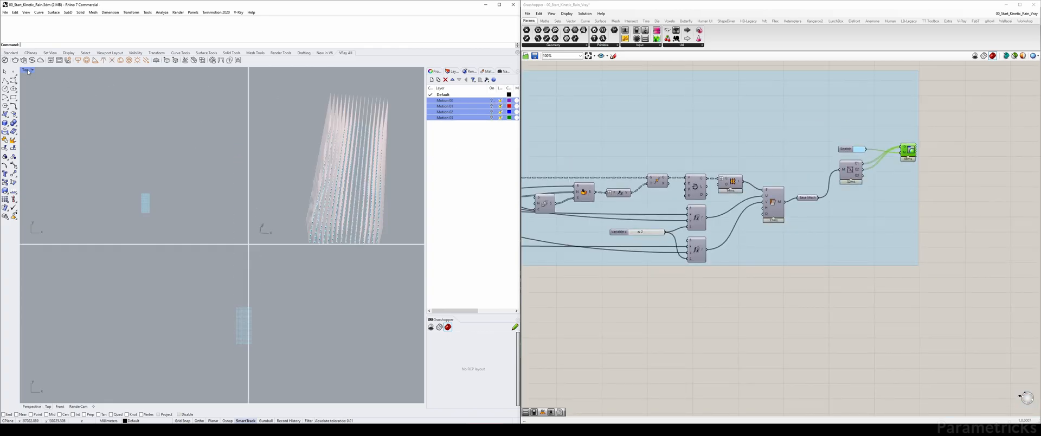
{"action": "double_click", "coordinate": [31, 69]}
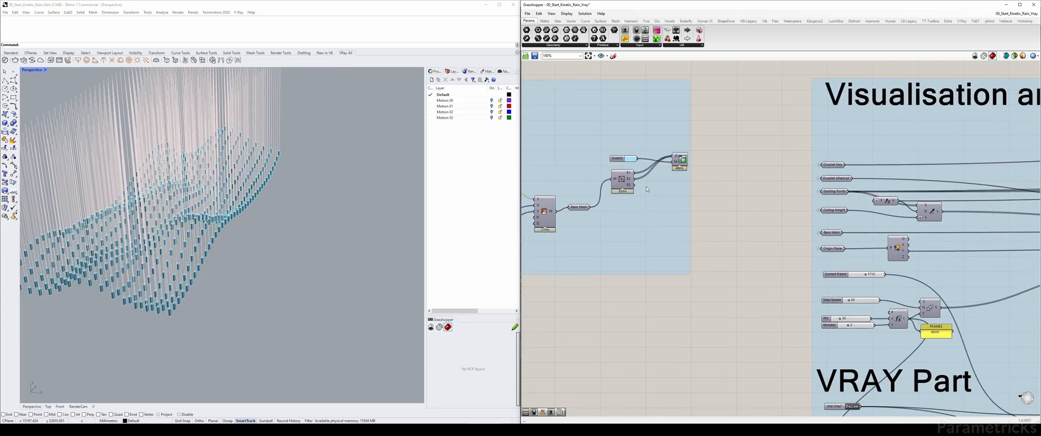
{"action": "scroll", "scroll_direction": "down", "scroll_amount": 3}
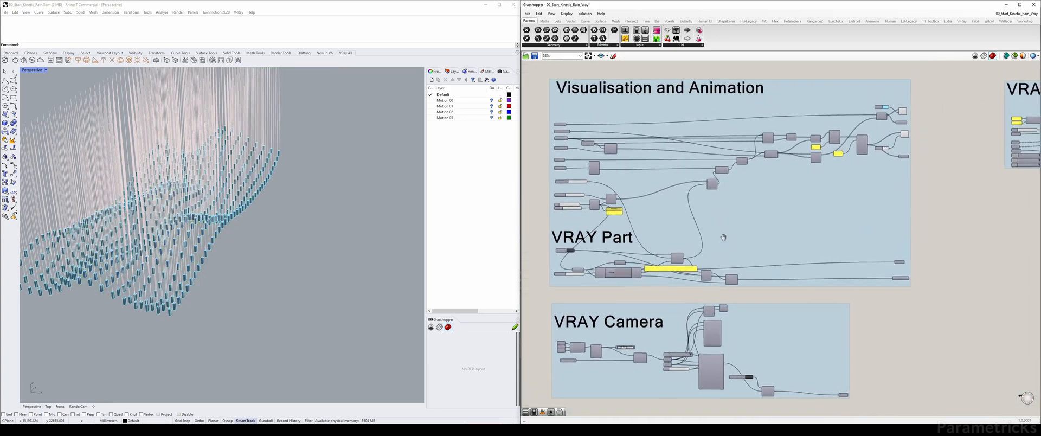
{"action": "scroll", "scroll_direction": "down", "scroll_amount": 3}
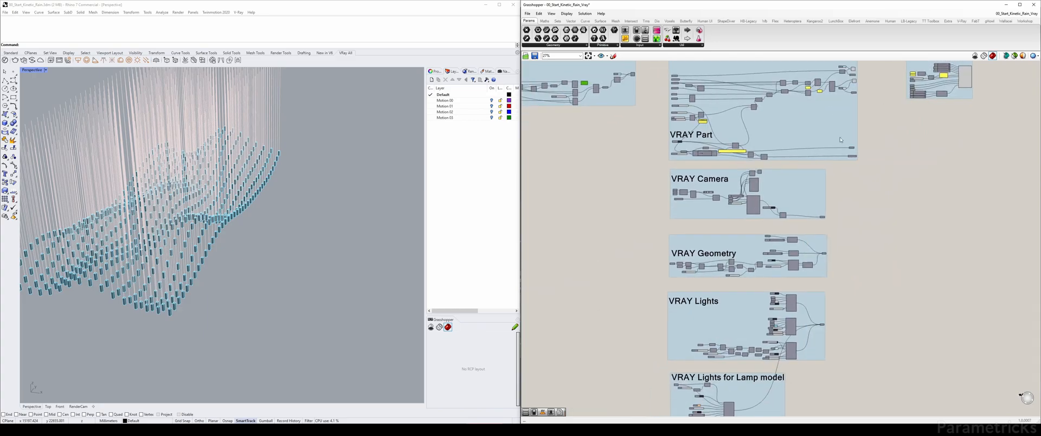